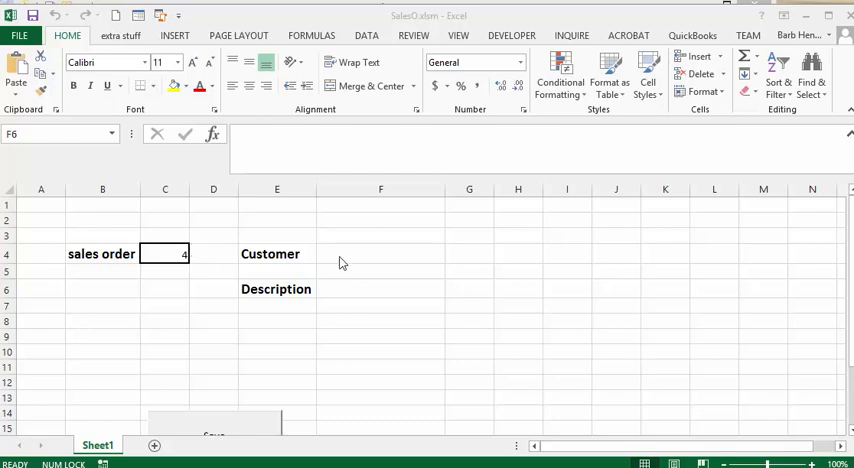
Step: Enter Smith Company as the customer in F4
left_click(380, 252)
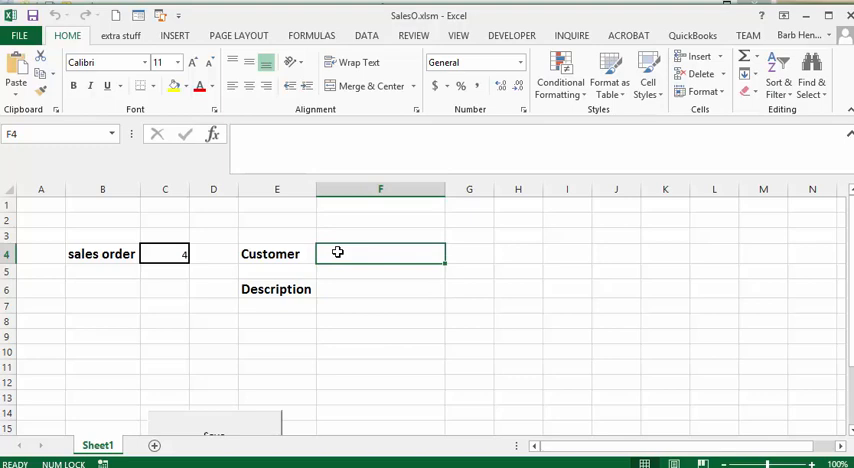
type("Smith")
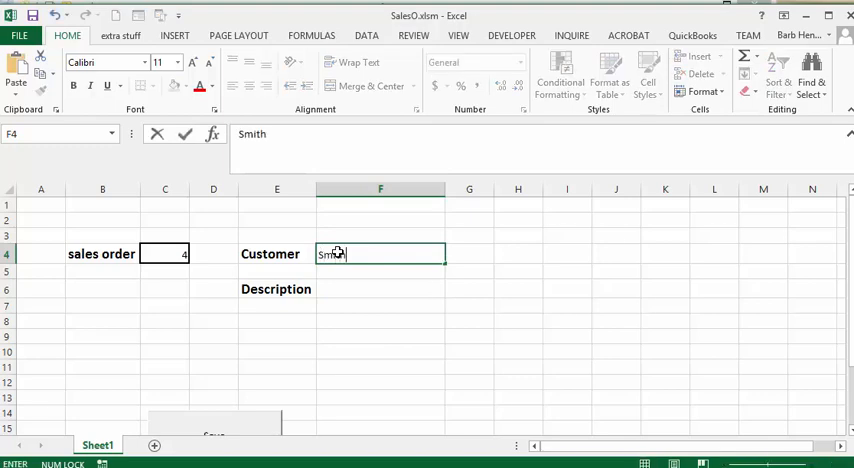
type("Com")
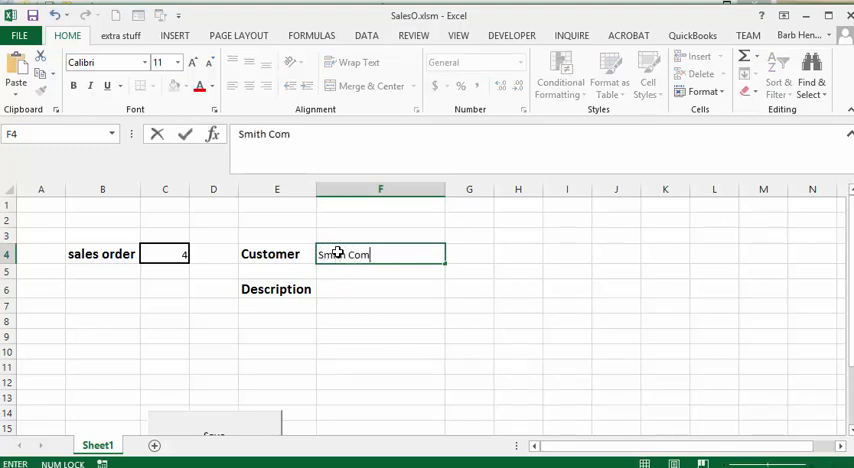
type("pany")
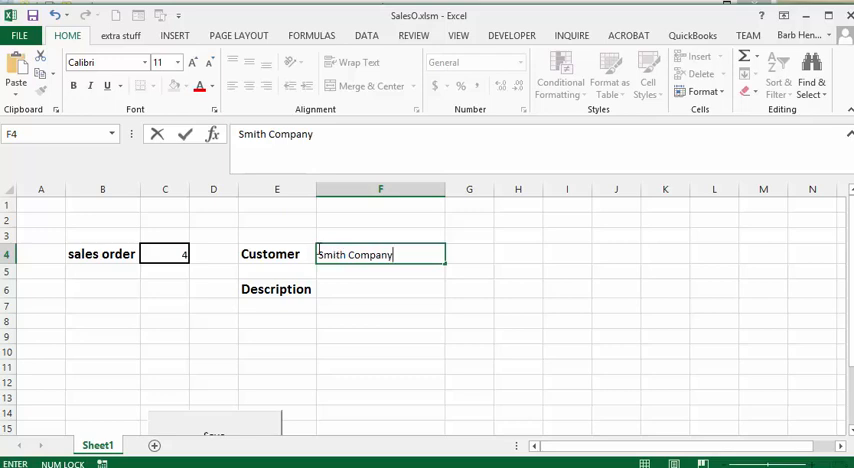
Step: Enter Some stuff as the description in F6 and commit it
left_click(380, 288)
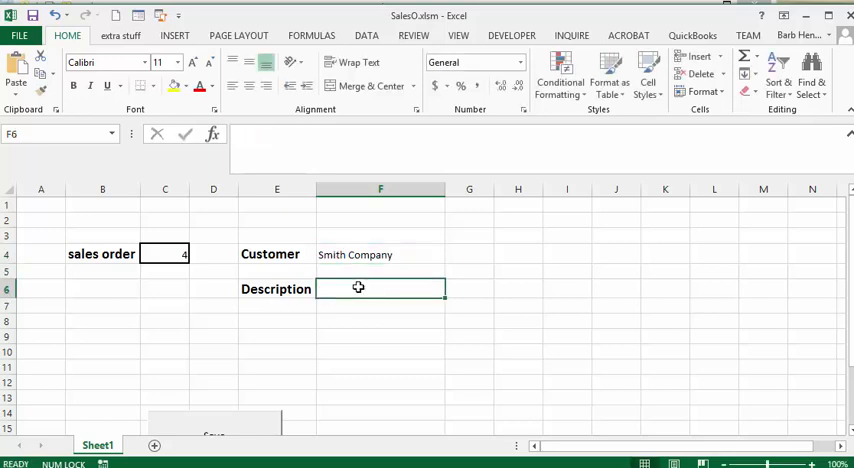
type("Some")
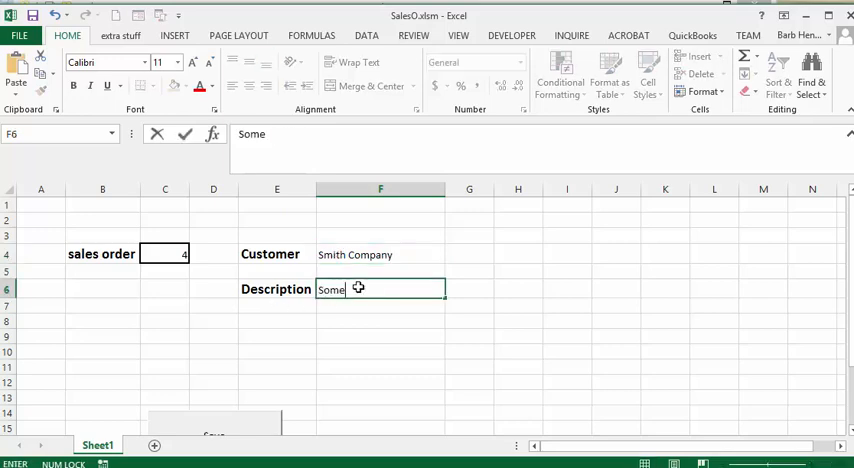
type("stuff")
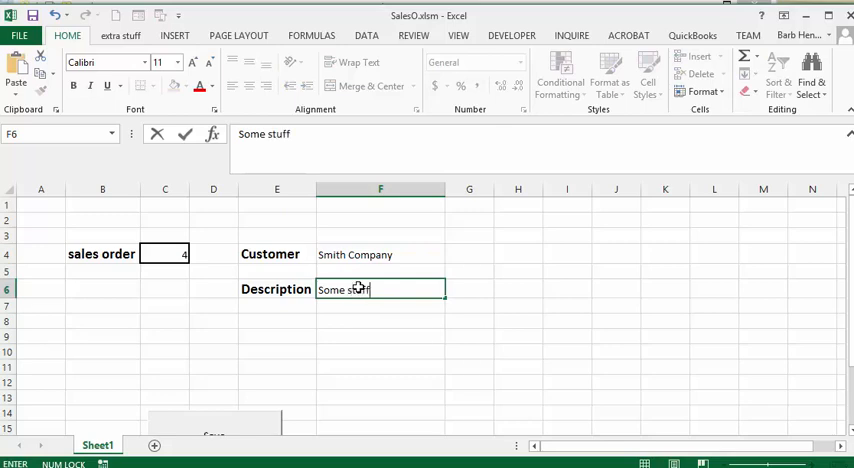
left_click(518, 270)
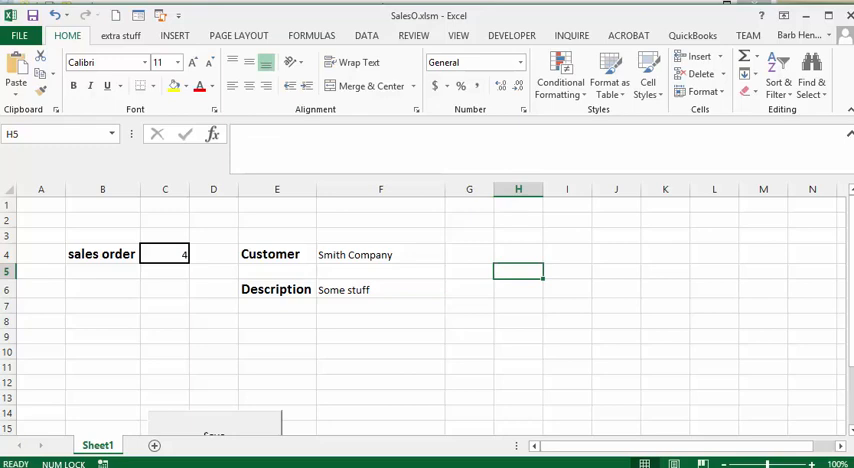
mouse_move(644, 328)
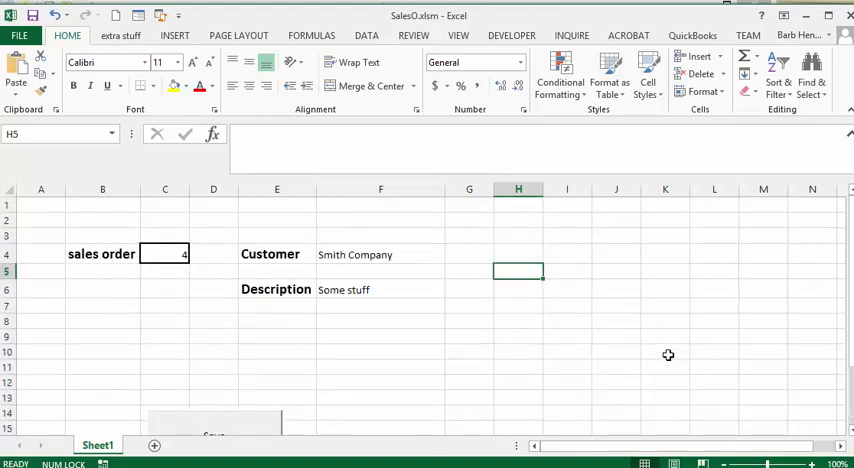
Step: Show the ThisWorkbook Workbook_Open code that increments C4 and clears F4 and F6
key("Alt+F11")
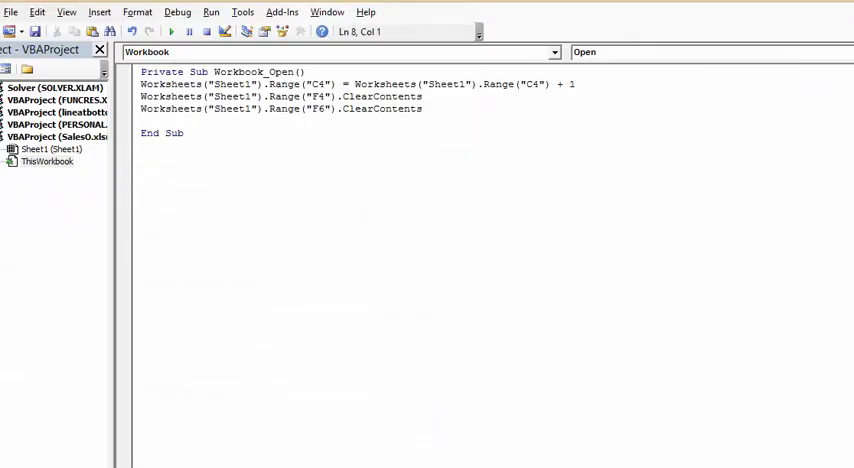
left_click(144, 156)
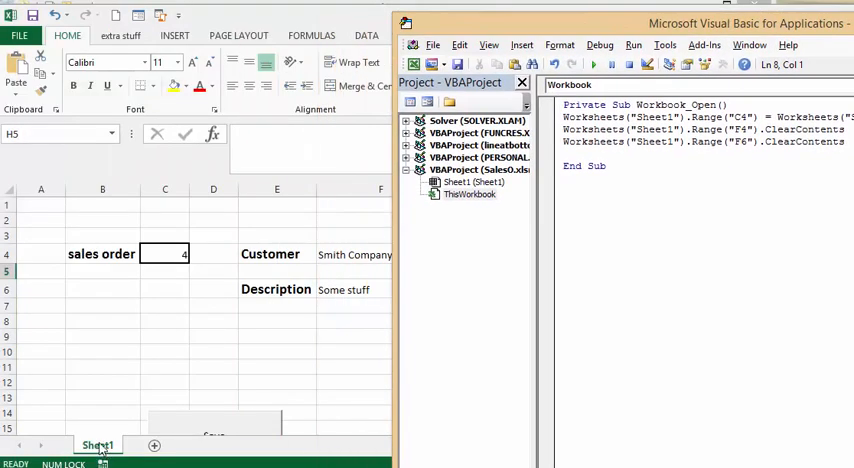
right_click(96, 444)
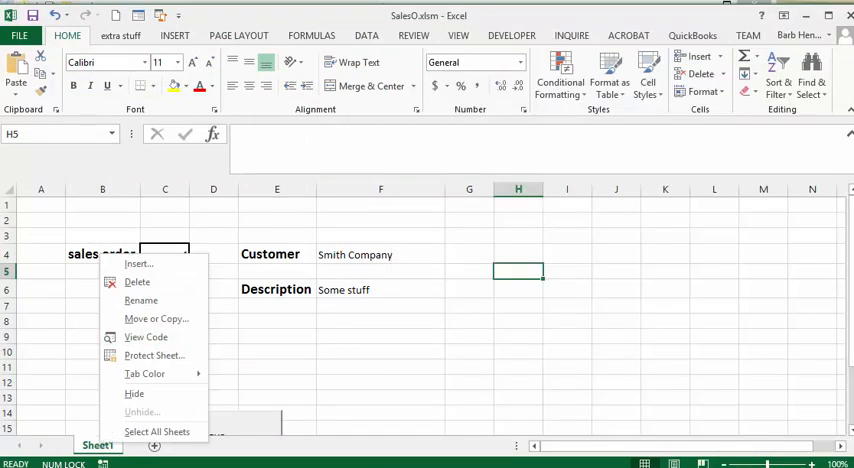
left_click(146, 336)
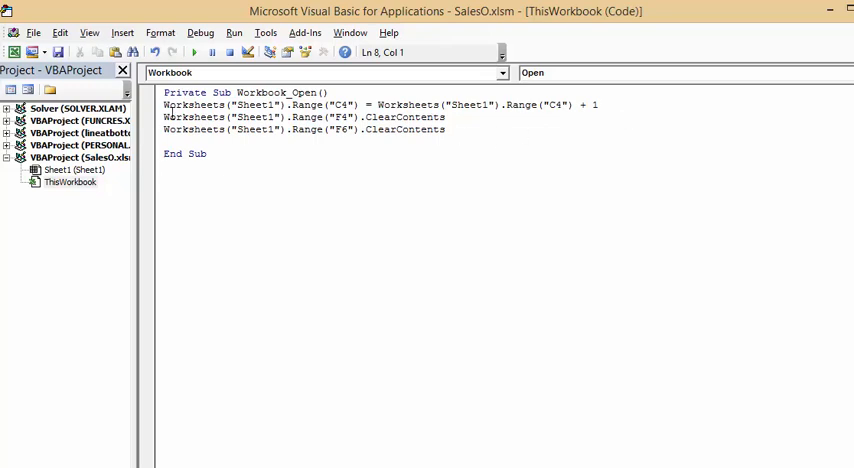
mouse_move(328, 120)
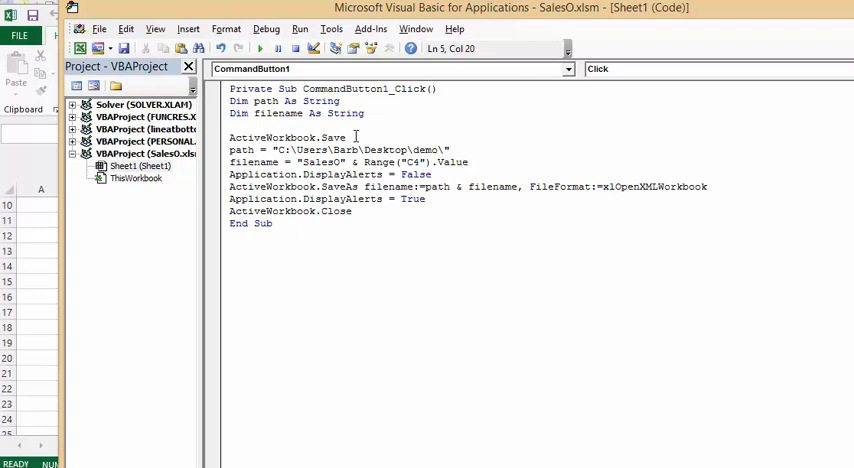
Step: Show Sheet1's CommandButton1_Click code that saves a C4-numbered copy to the demo folder
left_click(348, 136)
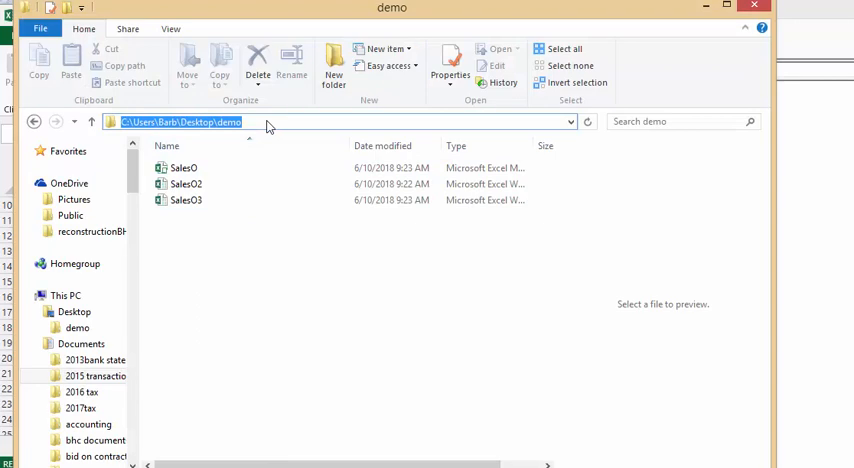
mouse_move(830, 214)
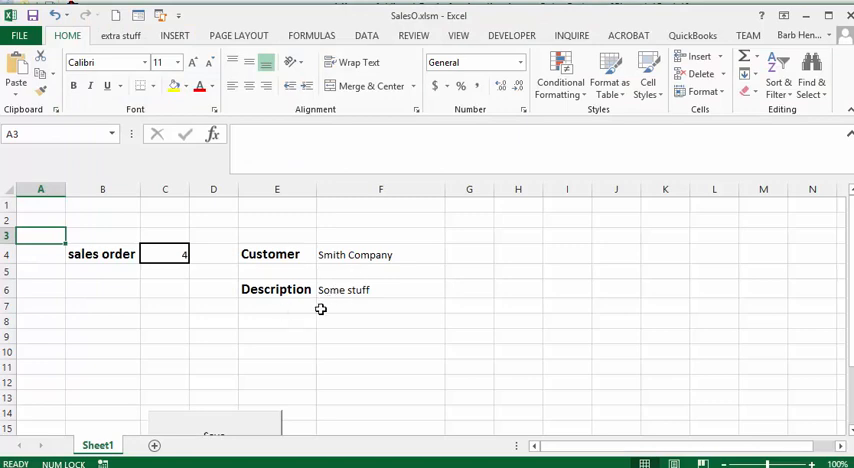
Step: Scroll down to the Save button to save order 4 as SalesO4
scroll("down", 3)
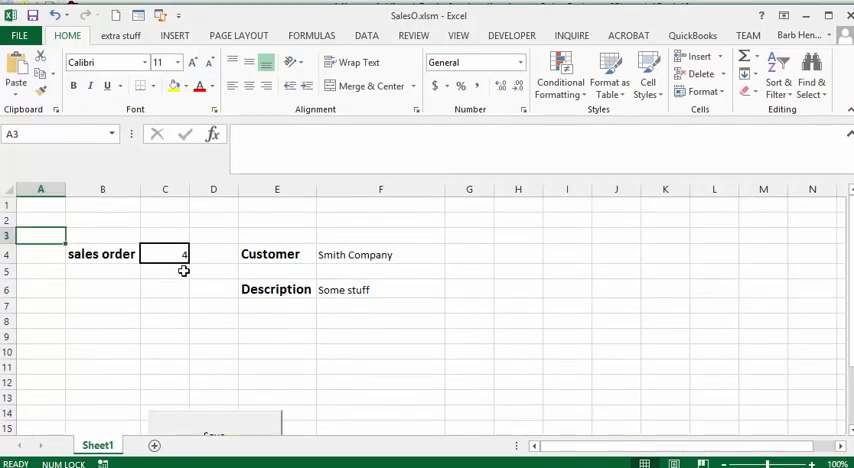
scroll("down", 3)
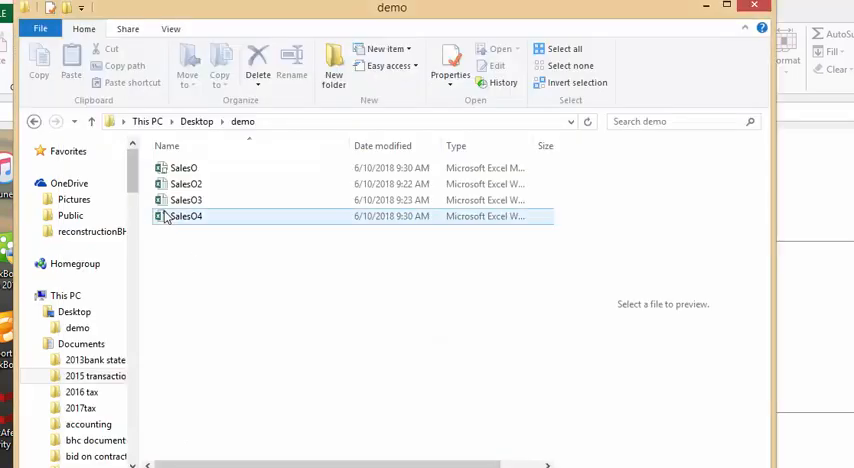
mouse_move(204, 216)
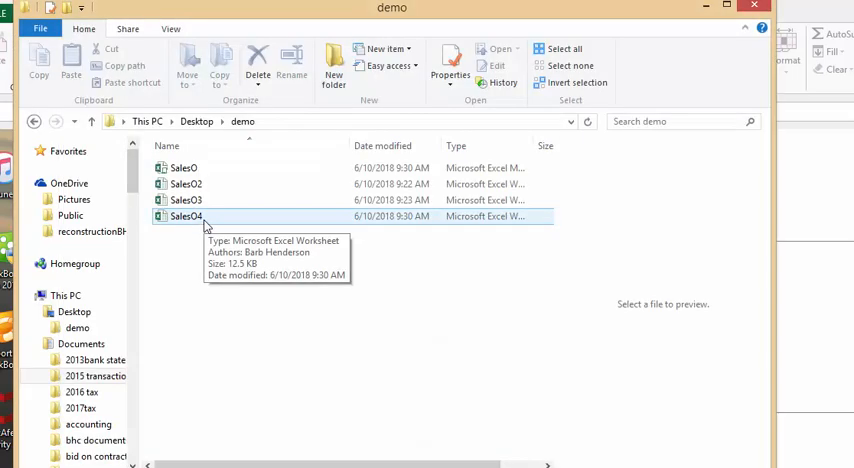
Step: Check the new SalesO4 file, then reopen the original SalesO workbook
left_click(184, 168)
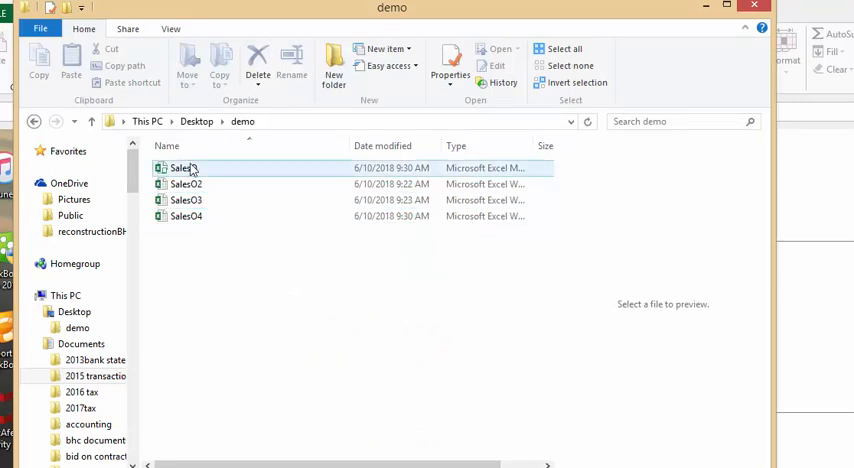
double_click(184, 168)
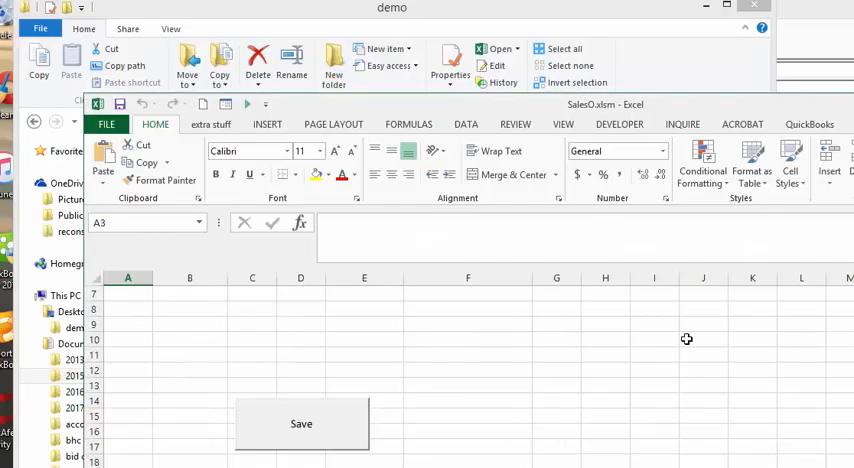
Step: Enable content in SalesO.xlsm and confirm order 5 with blank customer and description
left_click(300, 424)
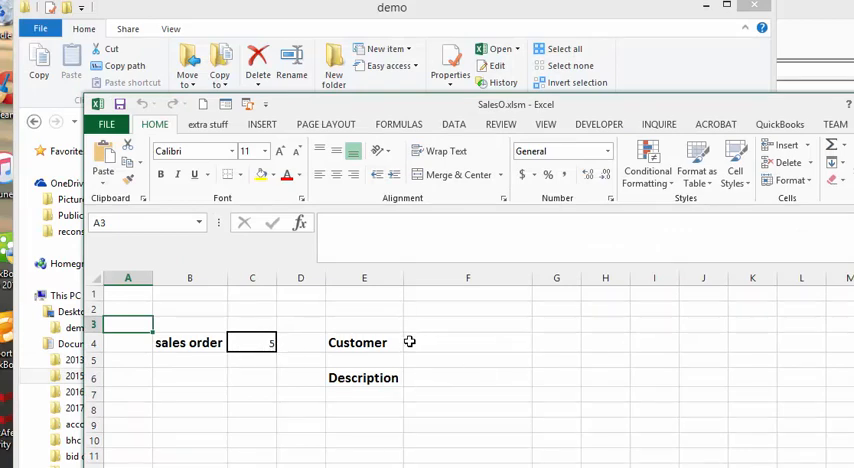
mouse_move(432, 380)
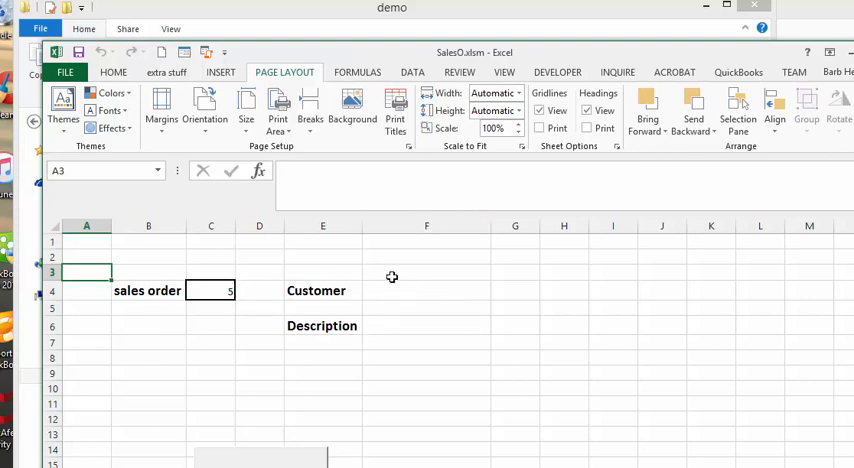
mouse_move(392, 336)
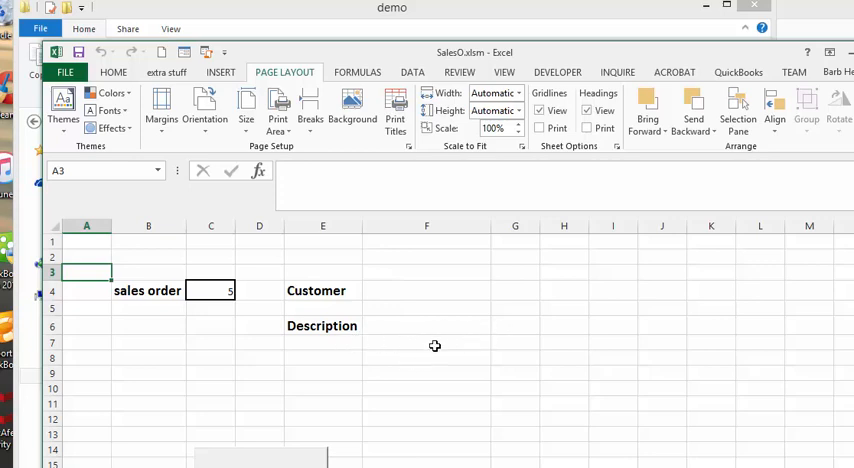
scroll("down", 3)
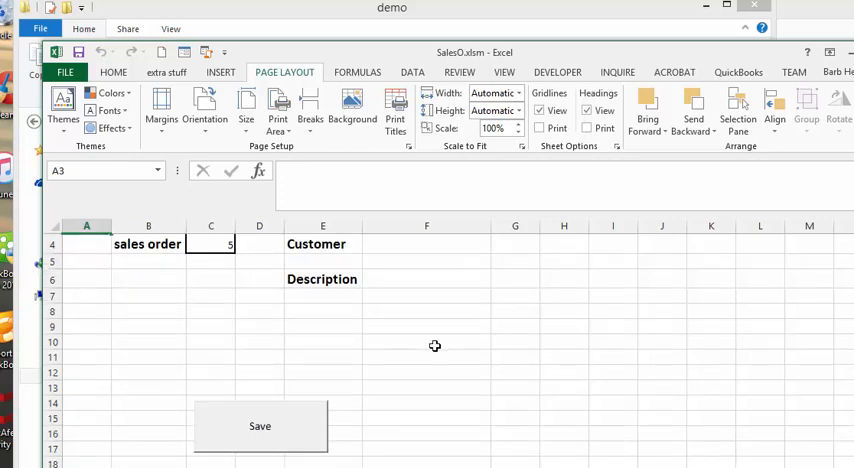